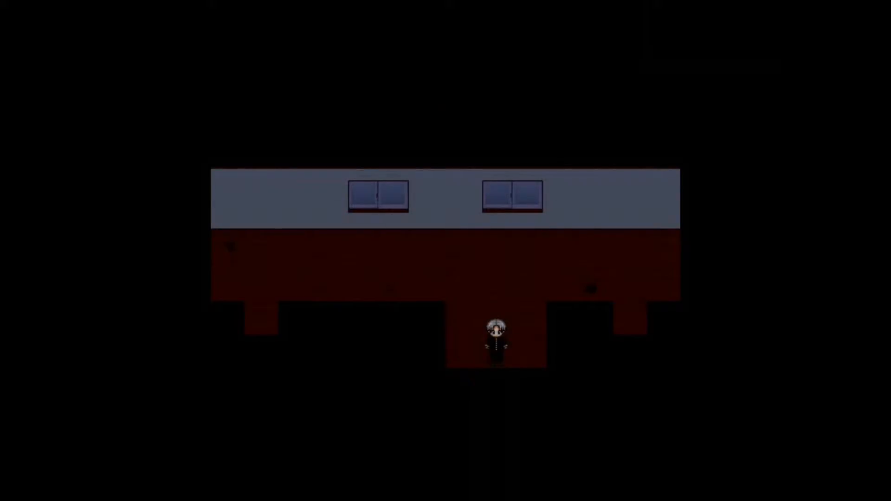
Walk up, examine the area, and push the statue right into the room.
key(up)
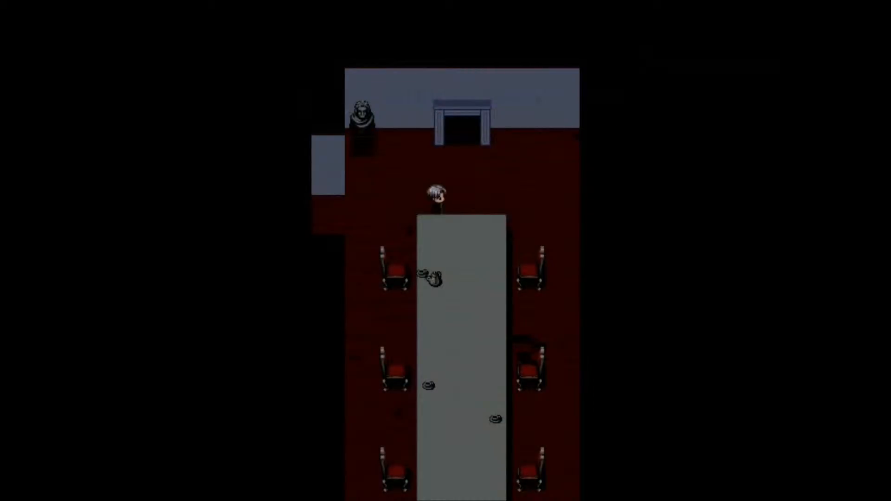
key(i)
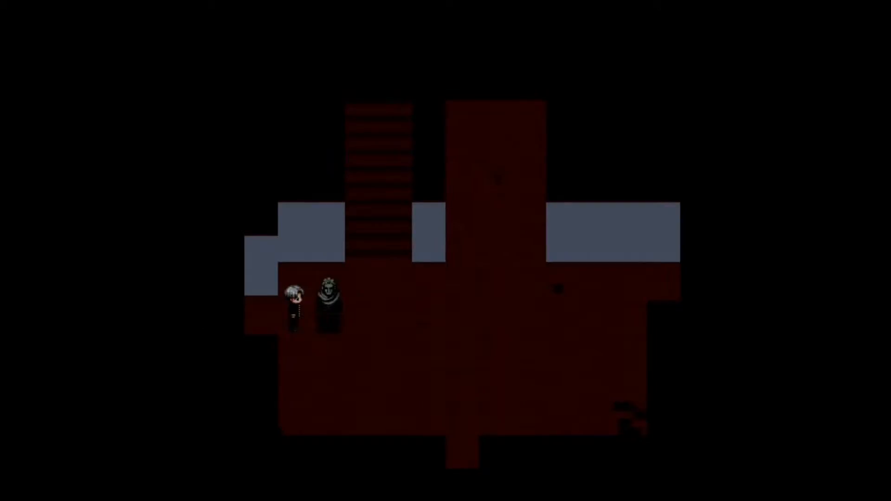
key(Right)
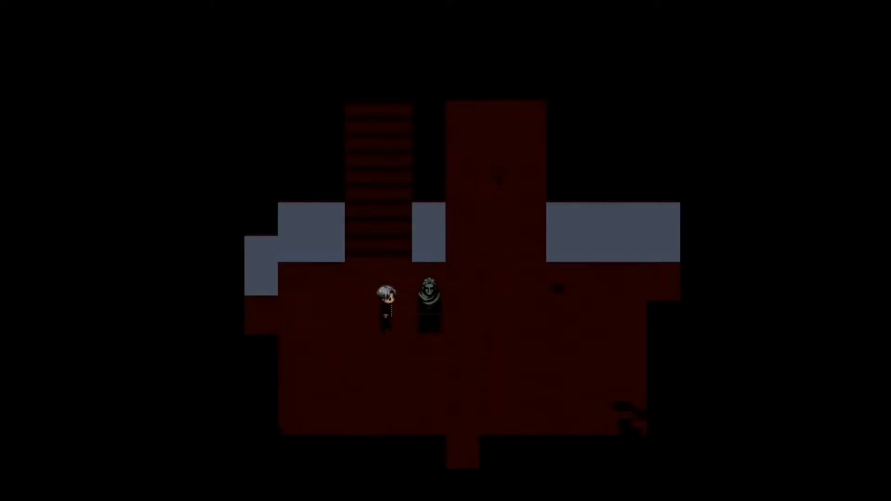
key(Right)
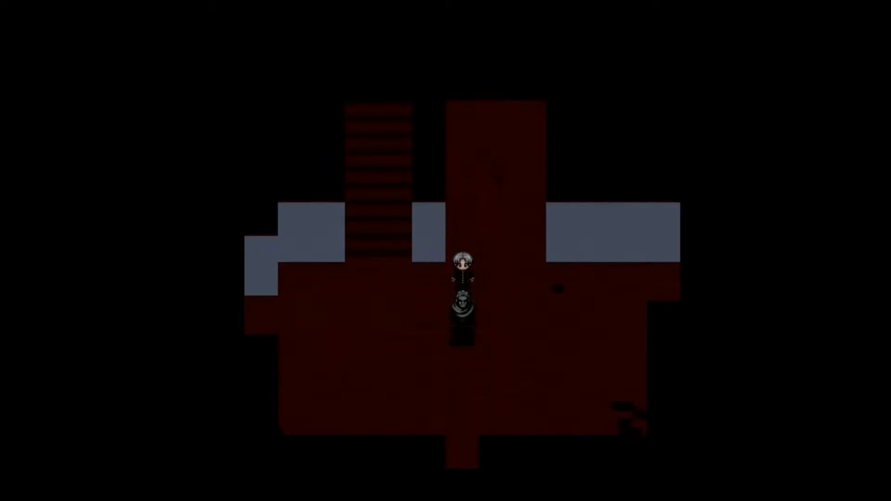
key(Down)
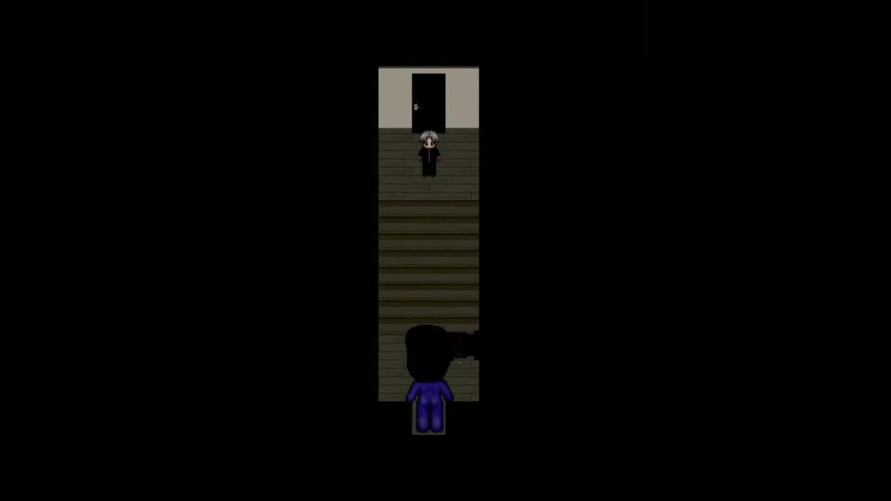
key(up)
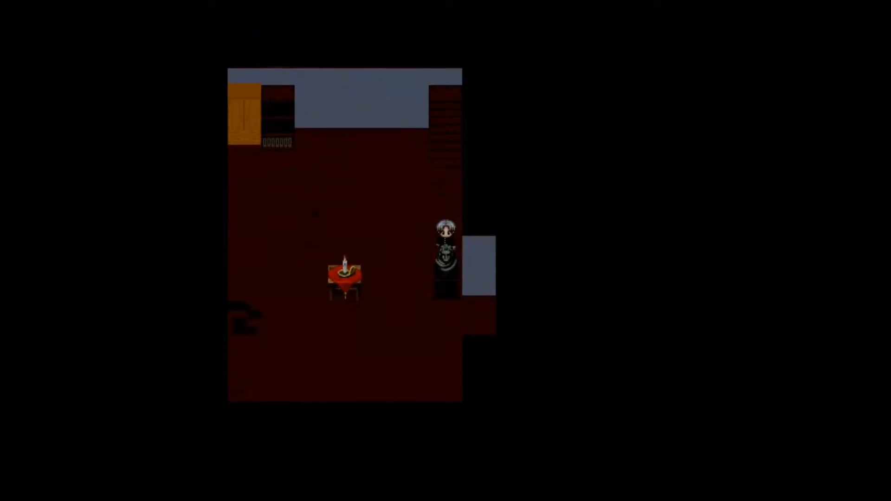
Push the statue toward the middle of the room and further down.
key(Down)
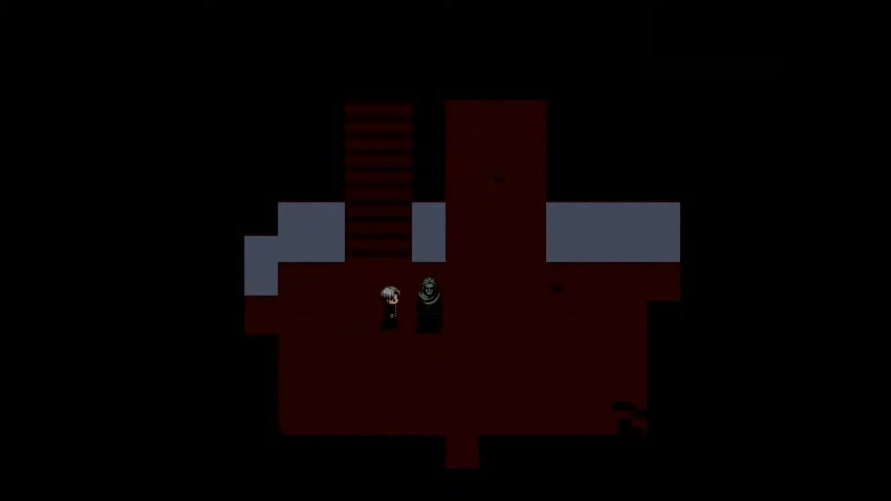
key(Up)
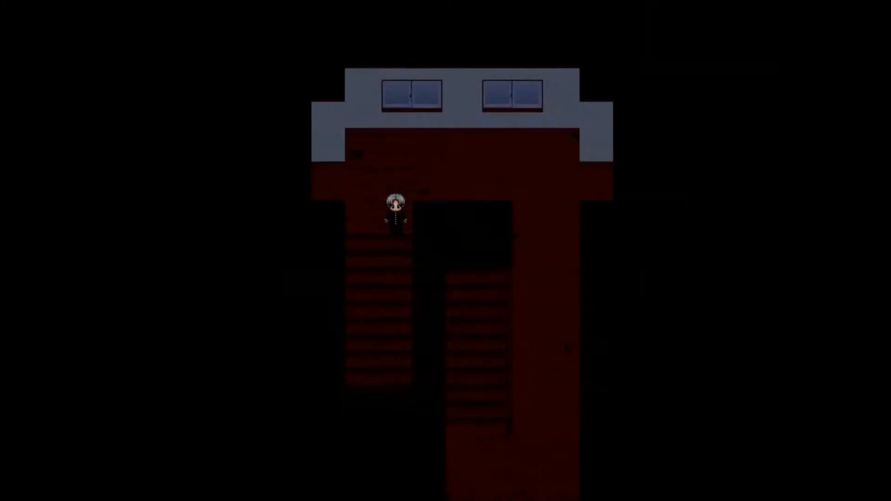
key(Down)
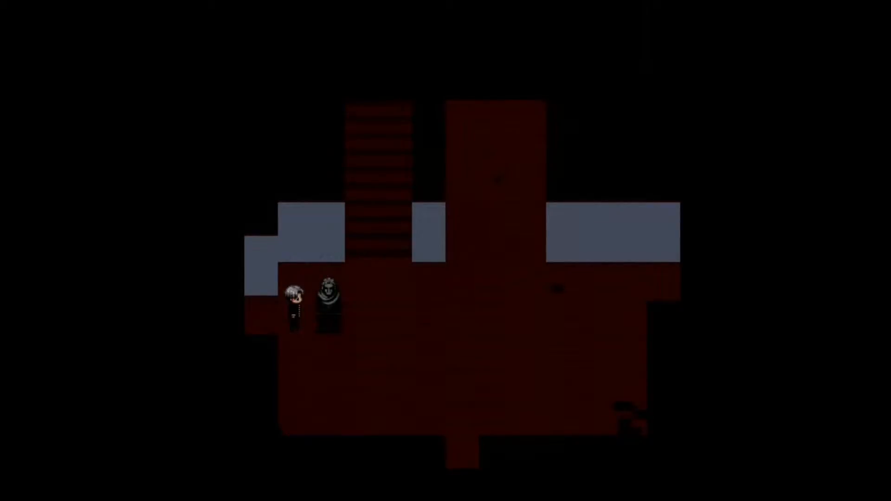
key(Right)
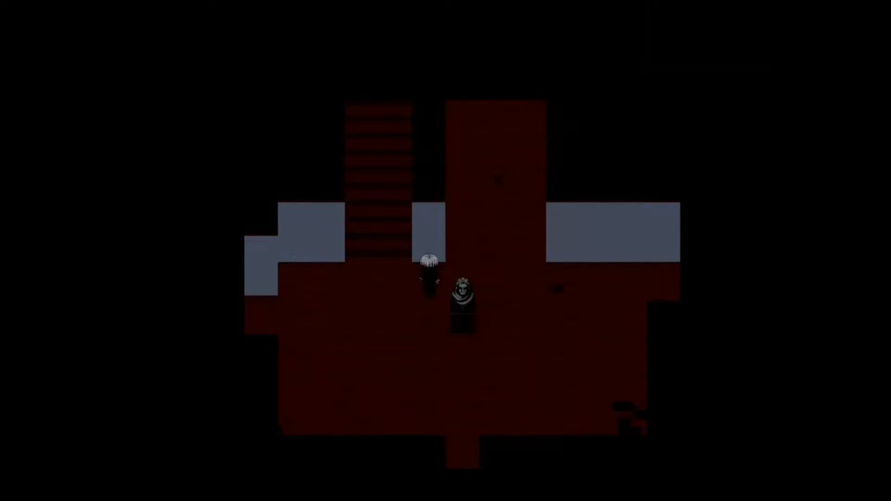
key(Down)
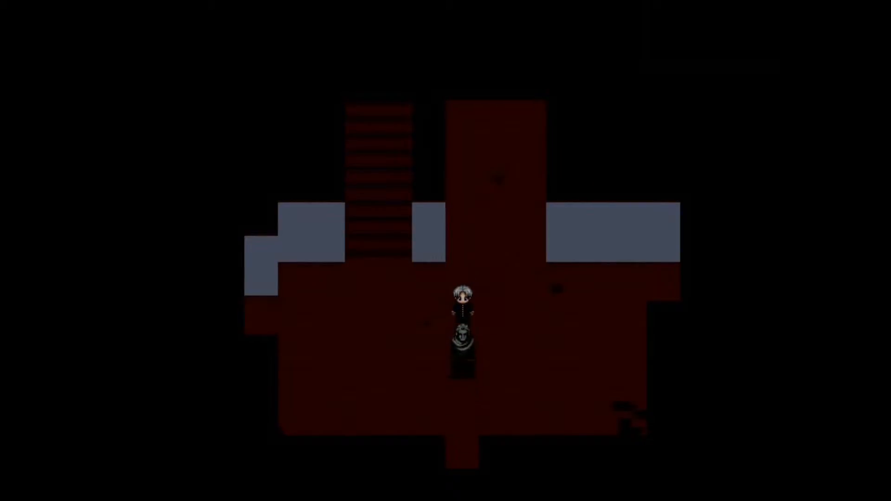
key(Down)
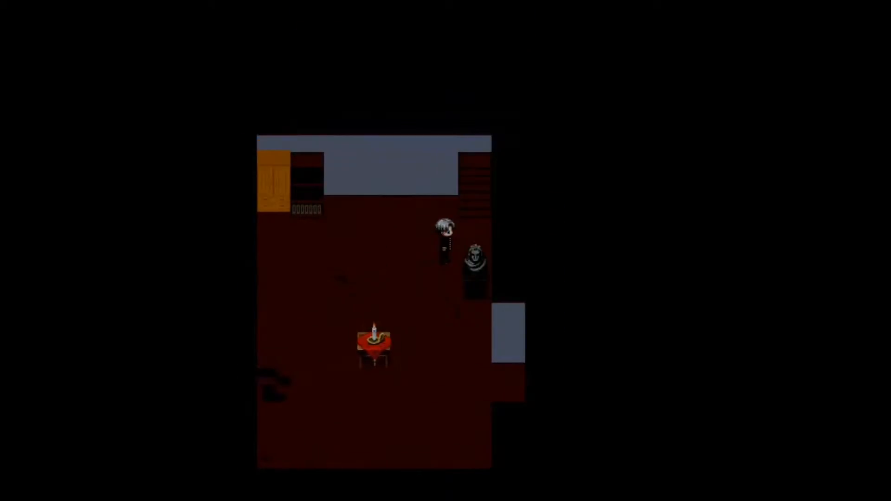
Push the statue away from the left wall, toward the centre and bottom opening.
key(Down)
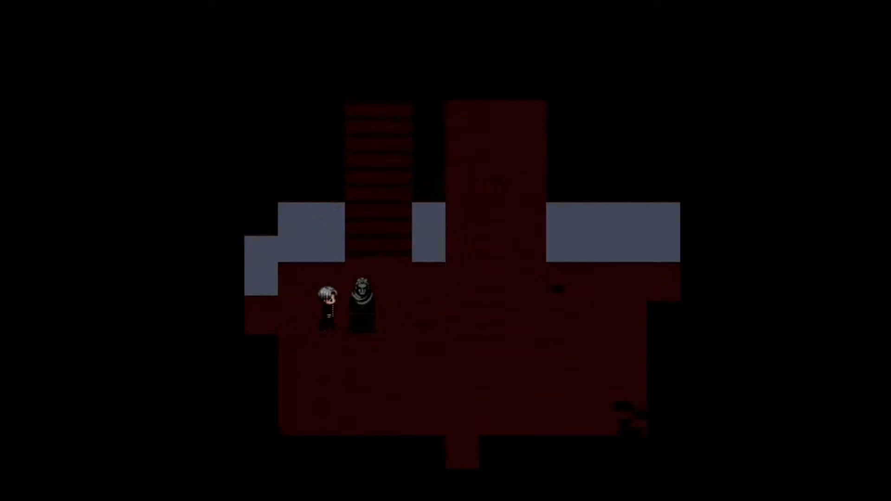
key(Right)
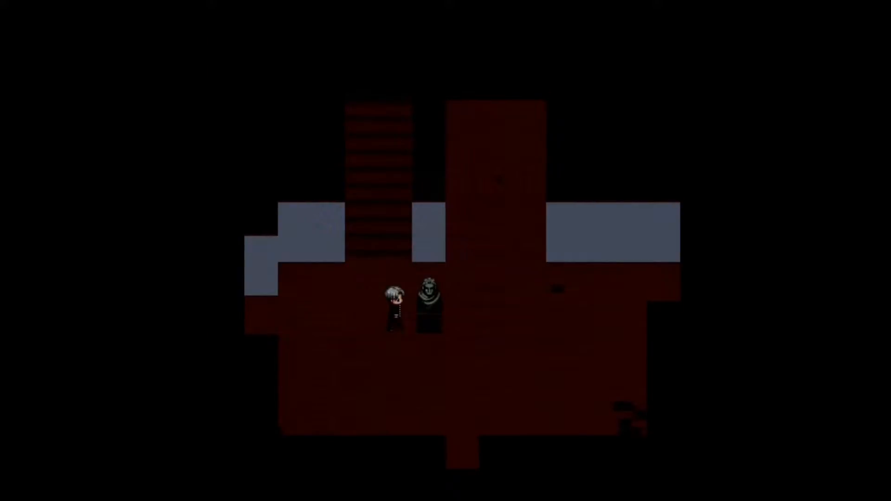
key(Right)
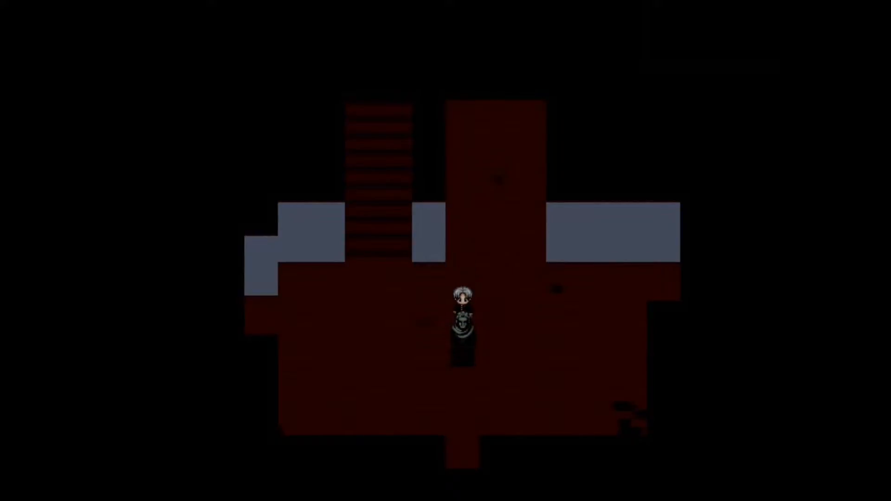
key(Down)
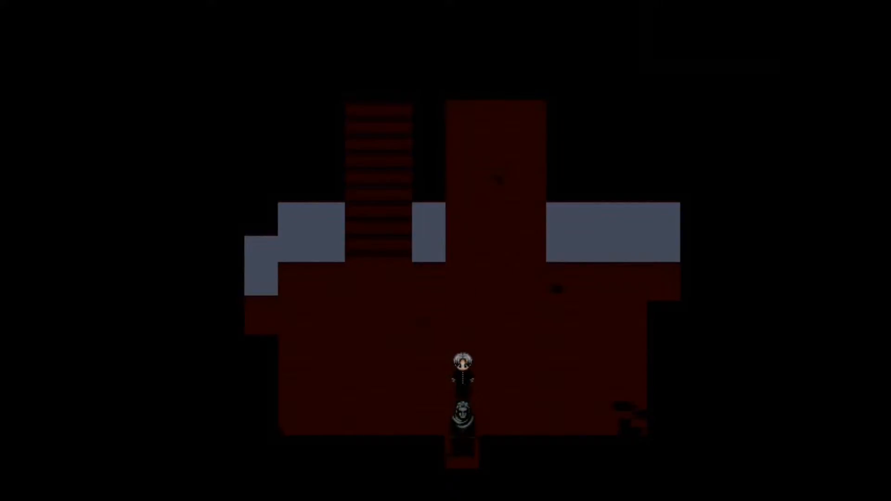
key(up)
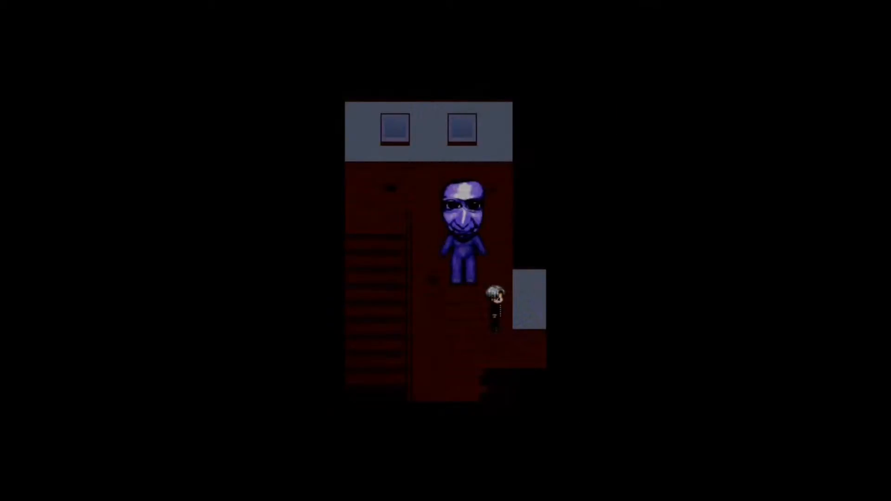
Walk up and down around the statue room, then bring up the menu.
key(up)
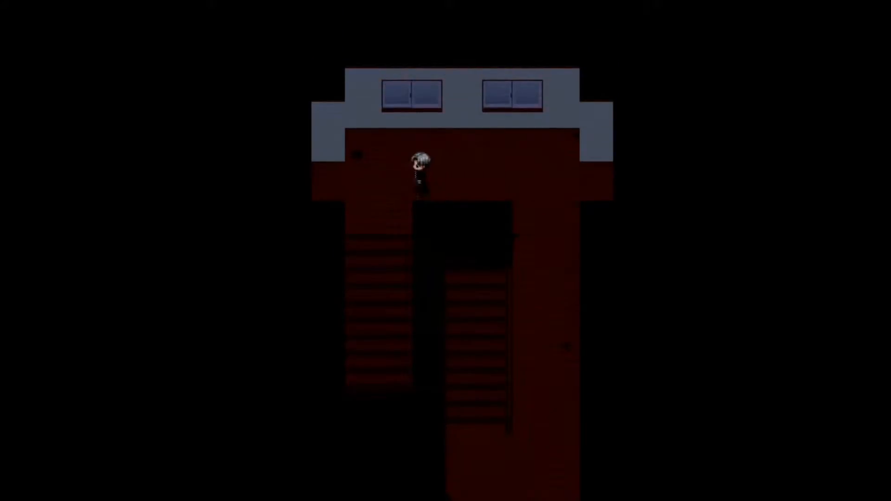
key(Down)
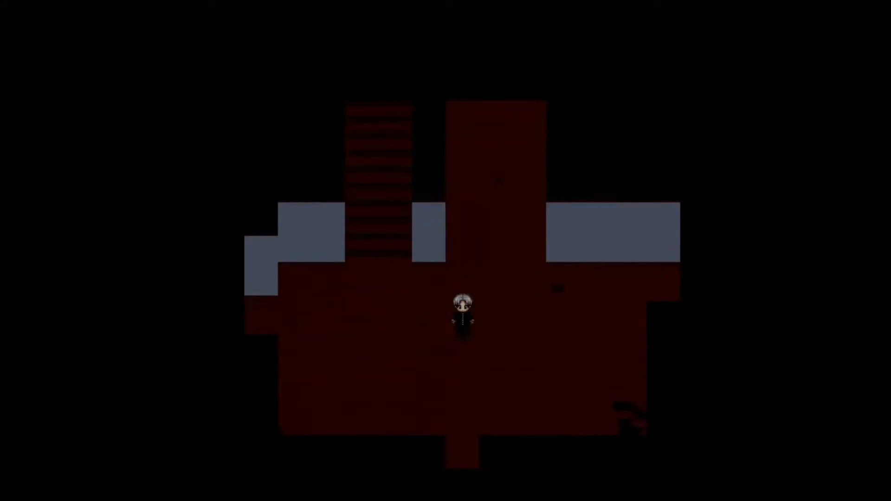
key(Up)
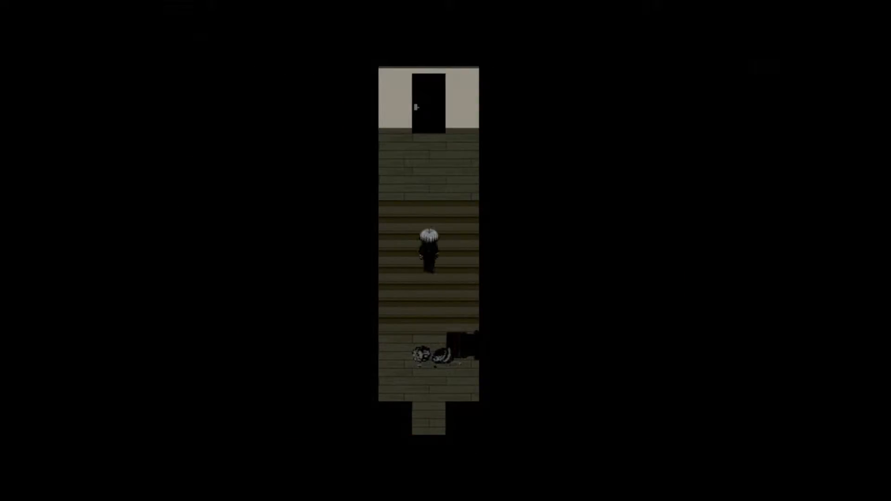
key(up)
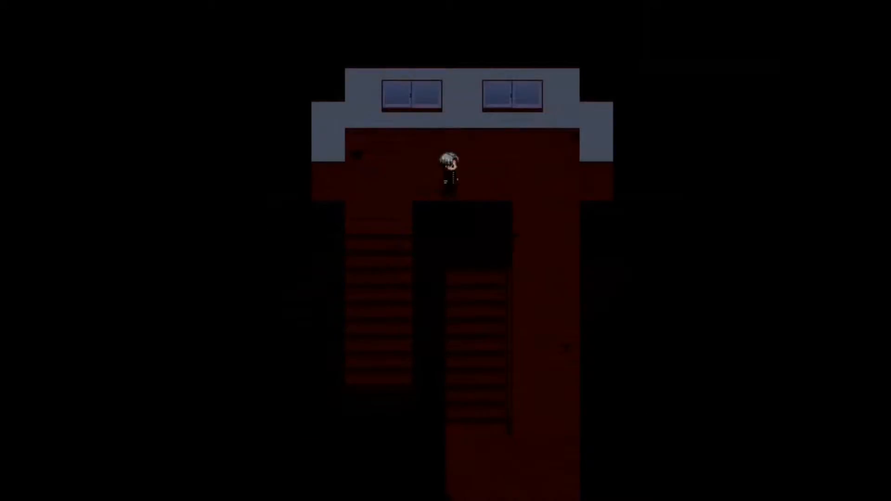
key(Down)
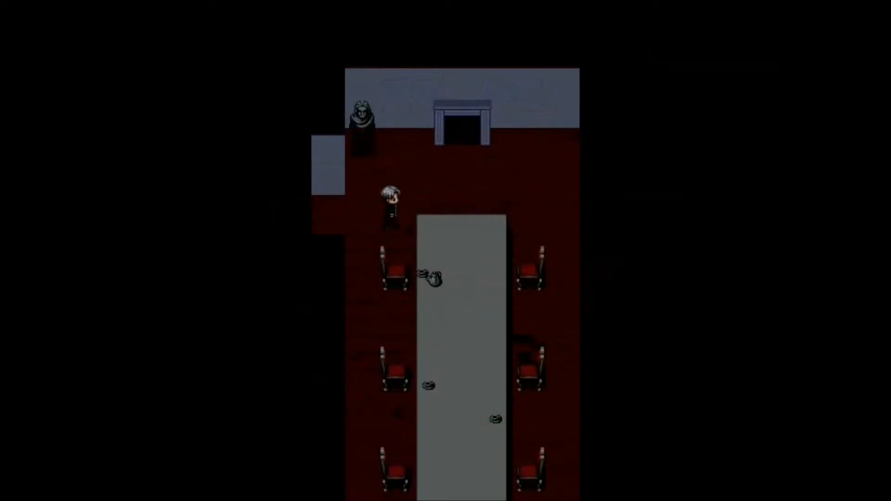
key(escape)
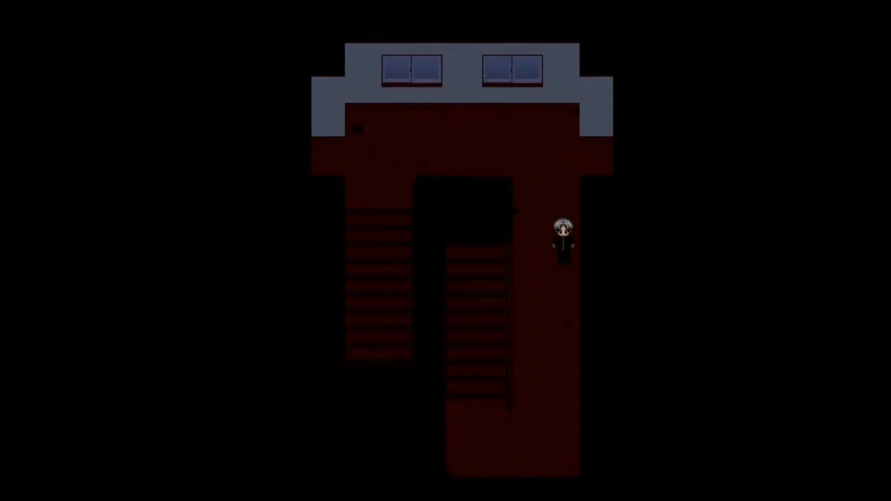
Climb to the stairwell's top landing, then go down into the room below.
key(Down)
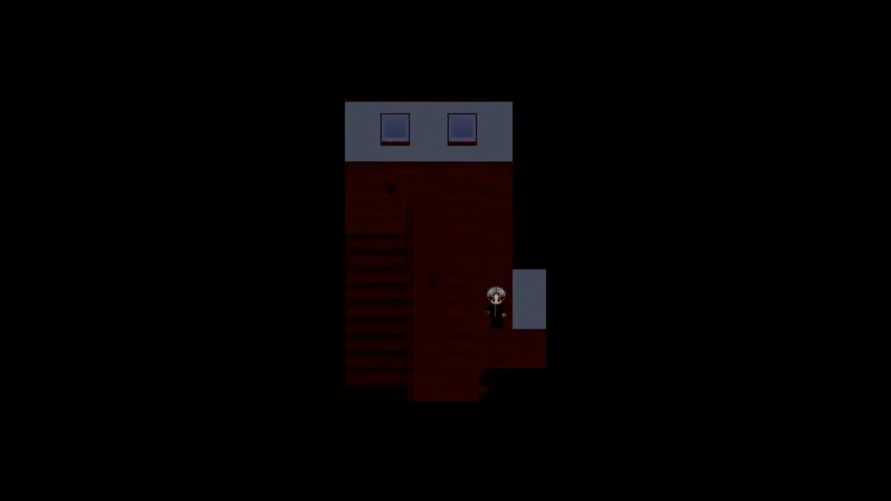
key(Down)
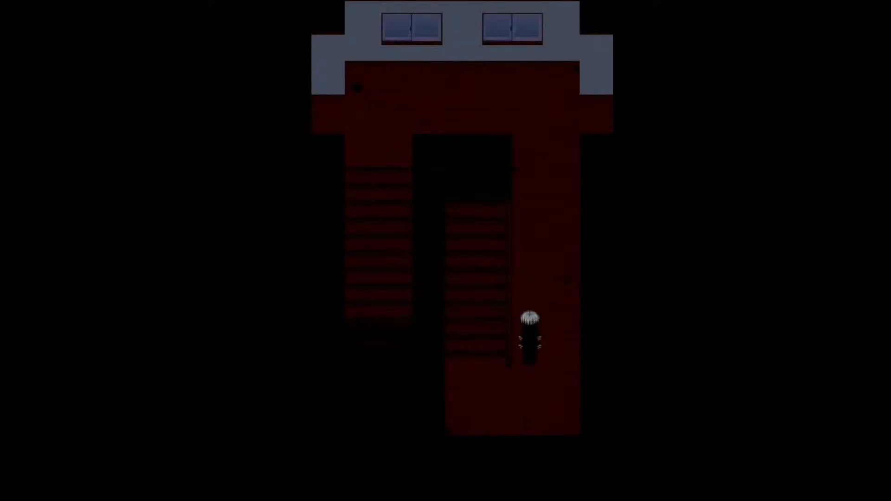
key(Up)
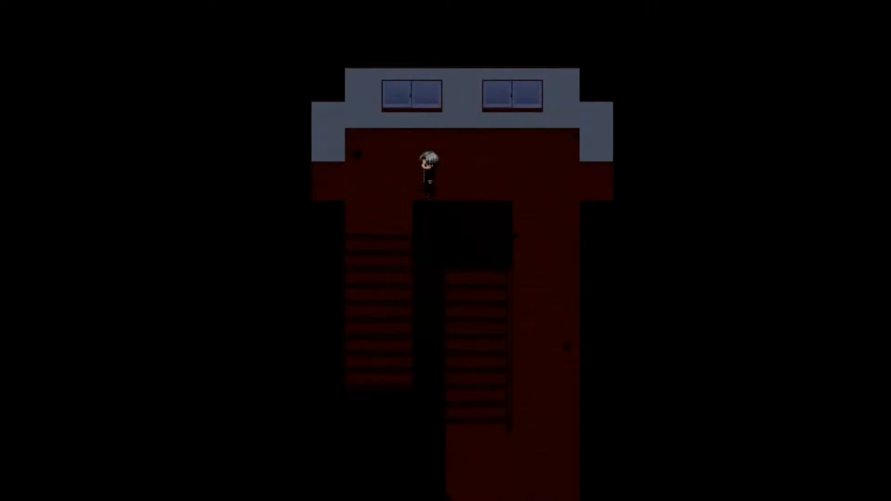
key(Down)
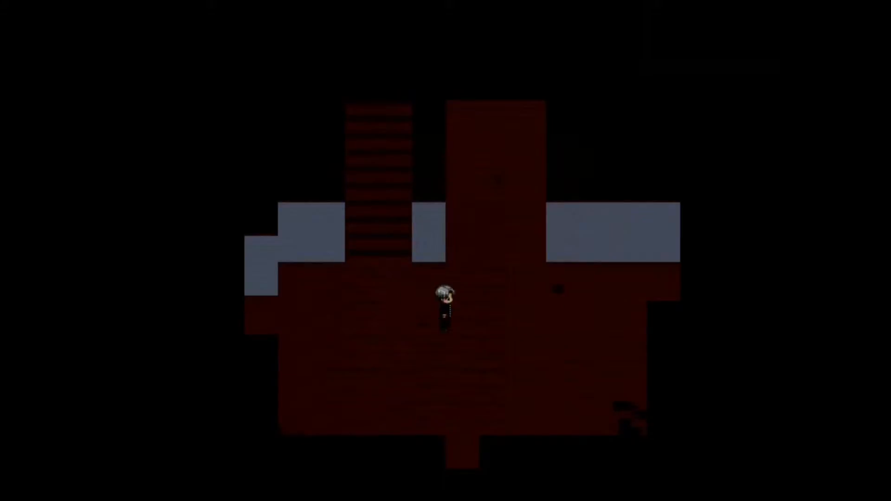
key(escape)
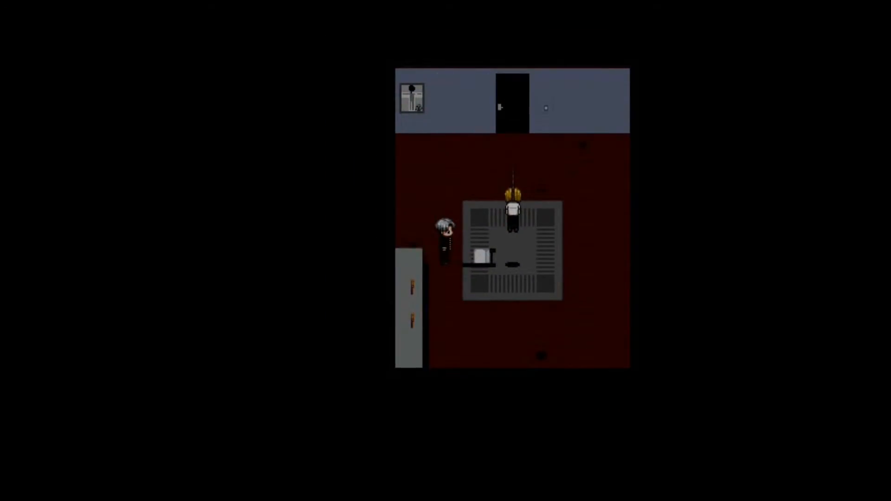
Examine the painting on the wall and return to the room.
scroll(down, 3)
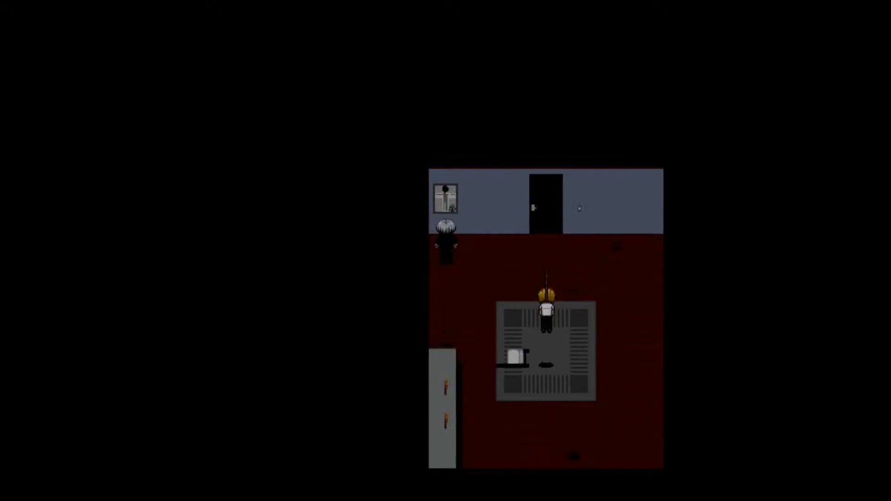
key(i)
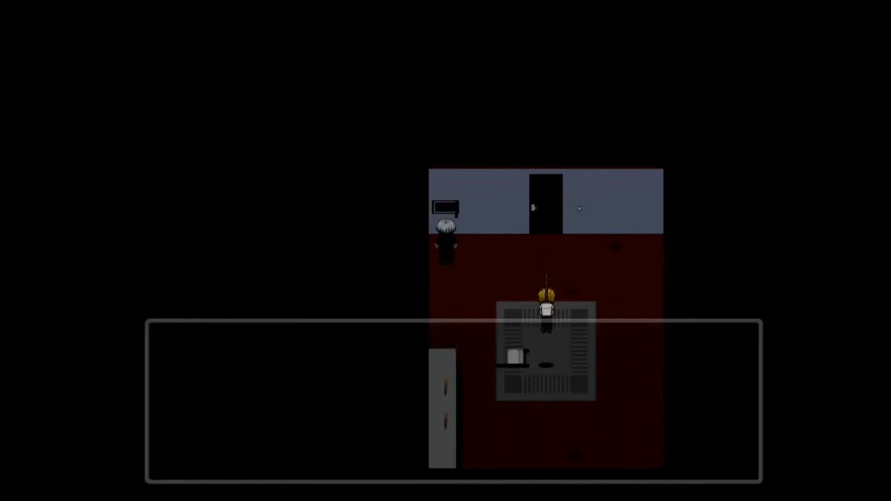
key(escape)
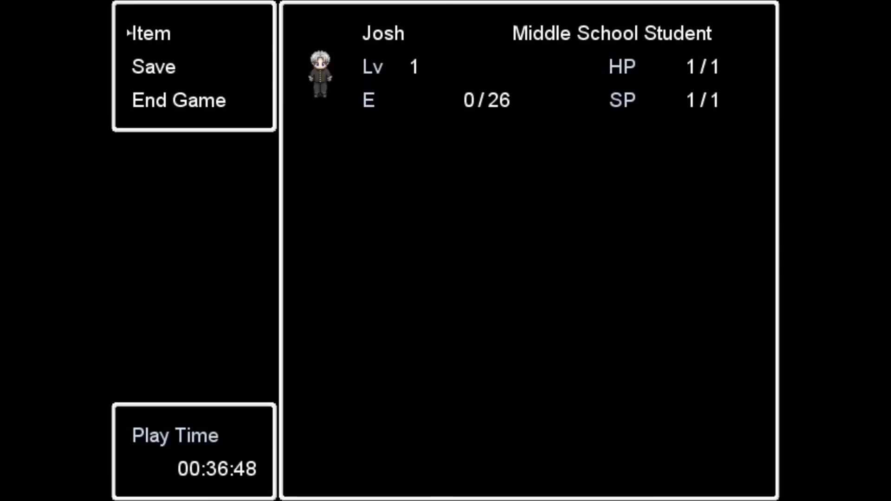
click(153, 67)
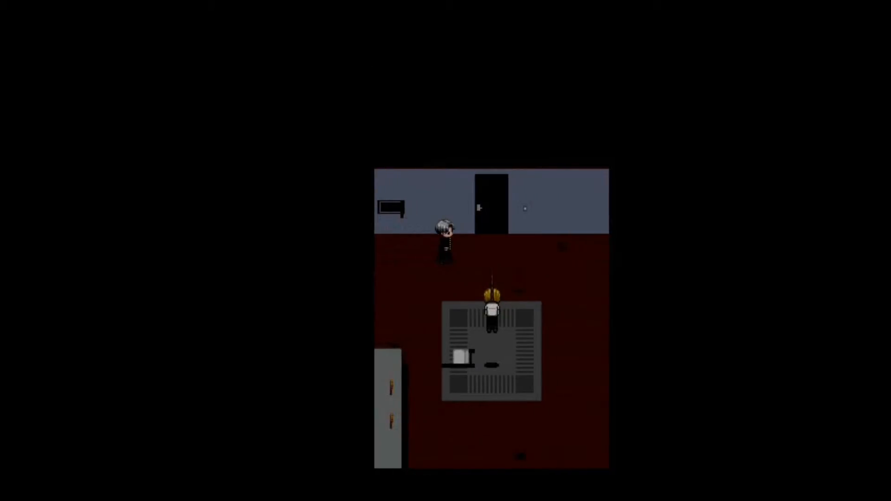
Walk to the dark door, past the bathtub, into the barred-gate corridor.
key(Up)
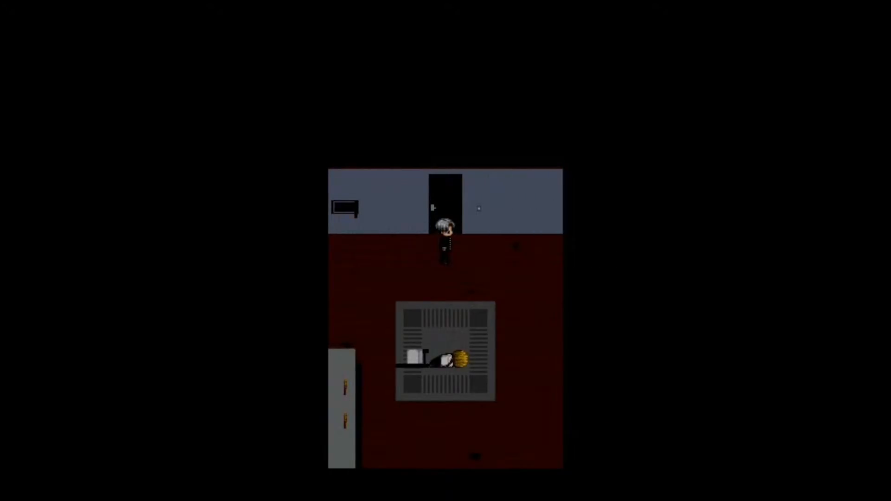
key(Up)
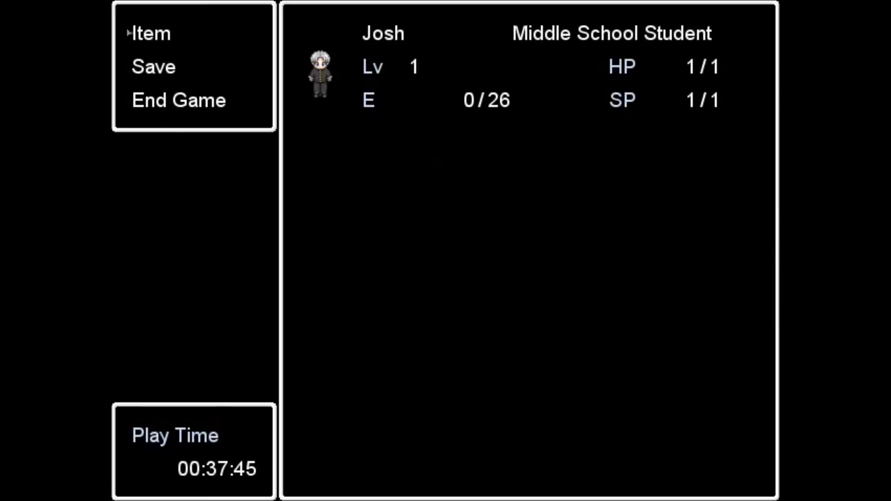
key(escape)
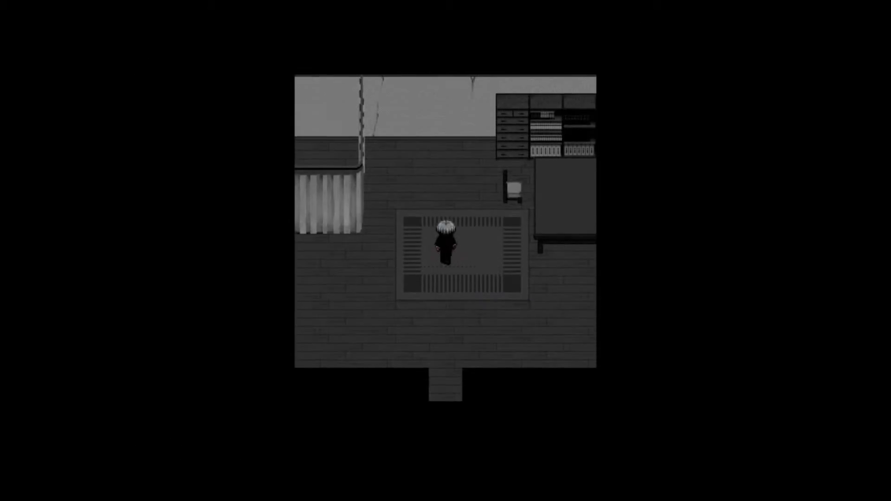
key(up)
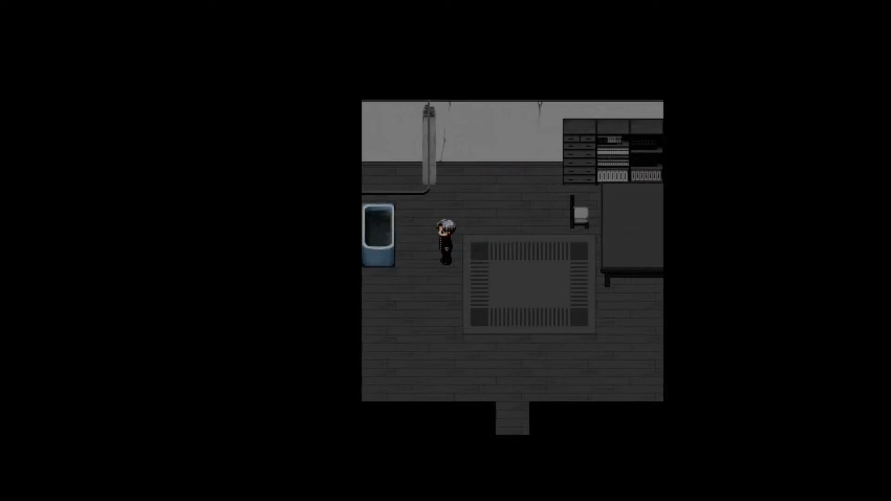
key(up)
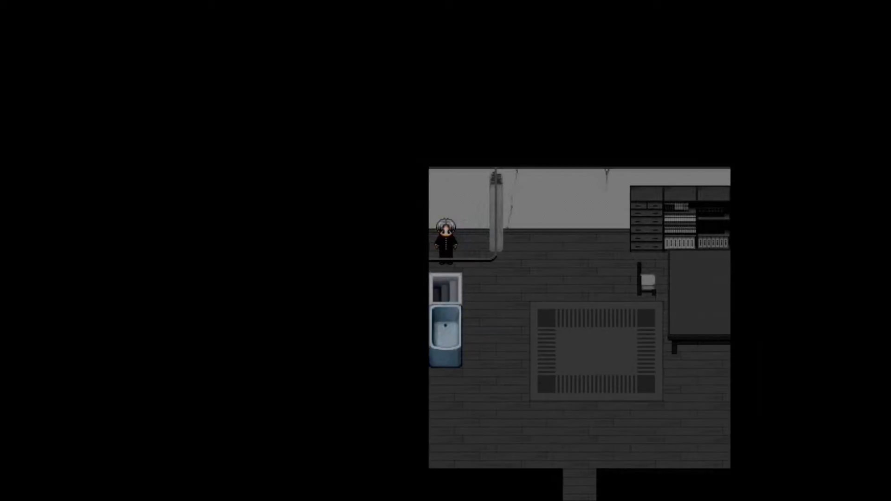
key(Down)
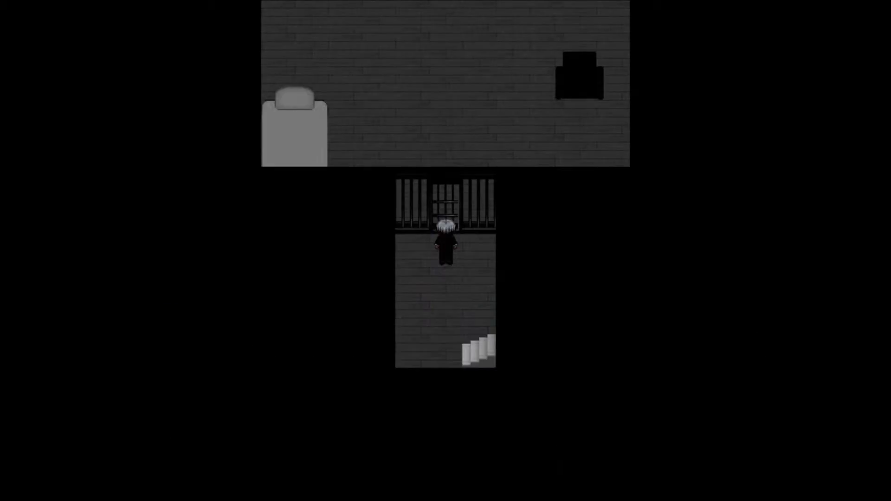
Enter the code, setting the first digit to 1 and the third to 3.
key(up)
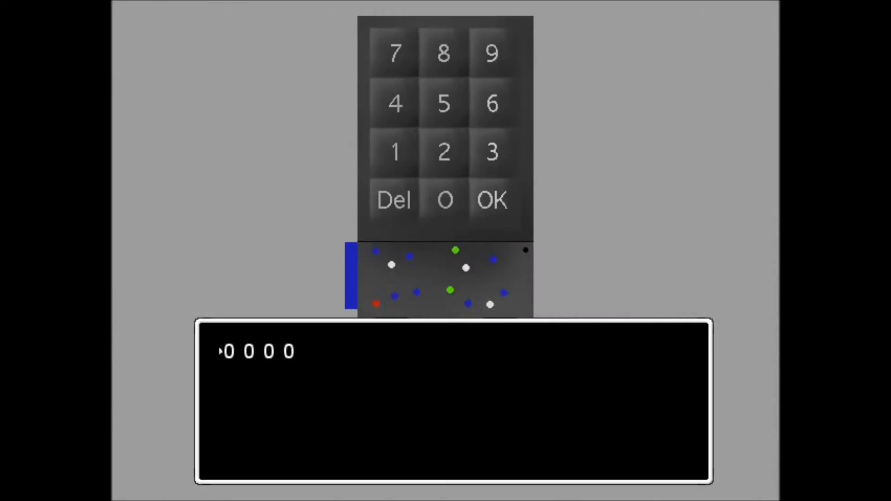
click(395, 152)
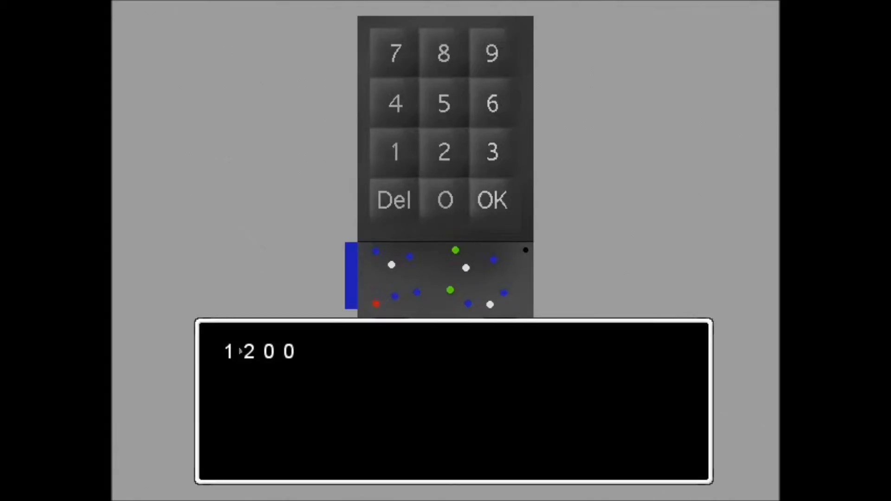
click(492, 152)
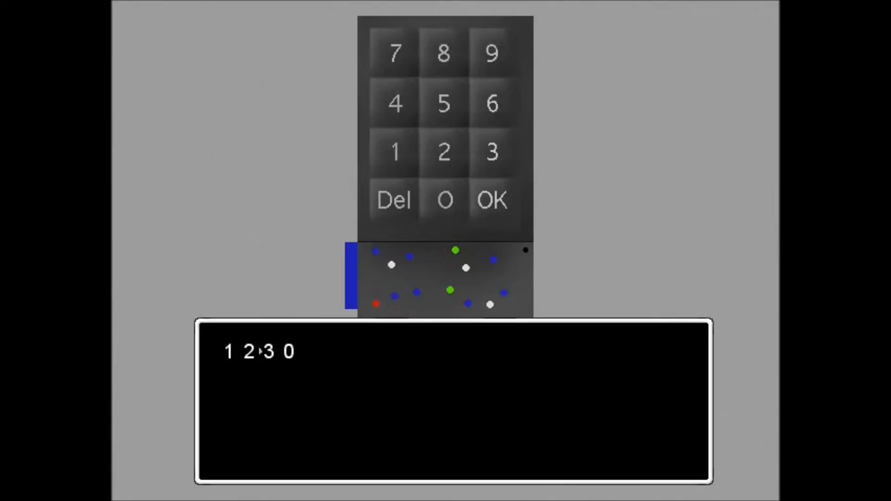
click(395, 152)
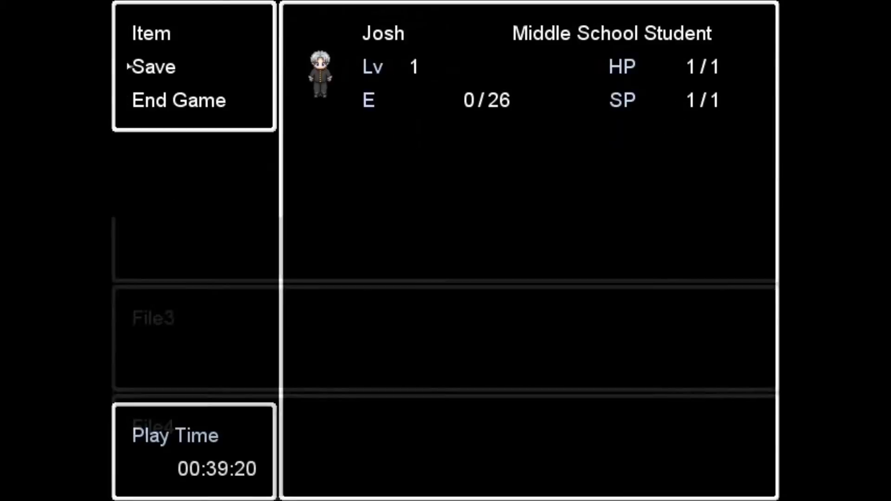
key(Down)
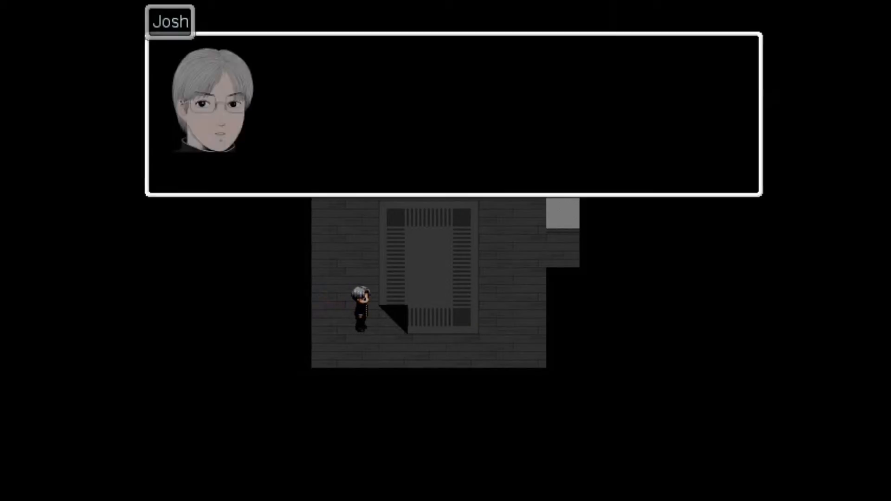
Check the carried items while moving between the door room and barred-gate corridor.
key(escape)
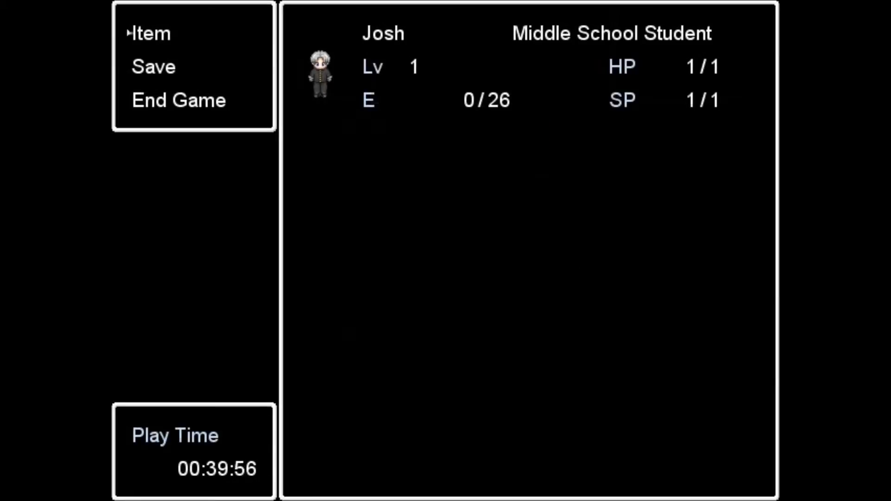
click(149, 33)
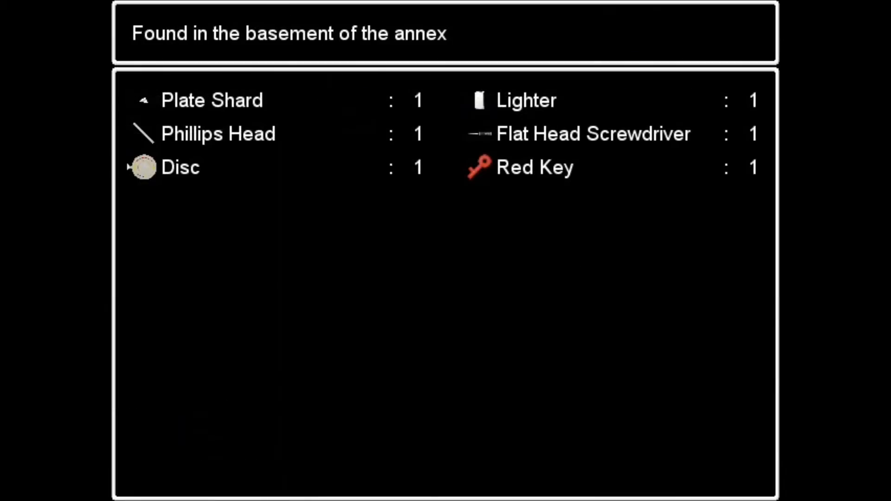
key(escape)
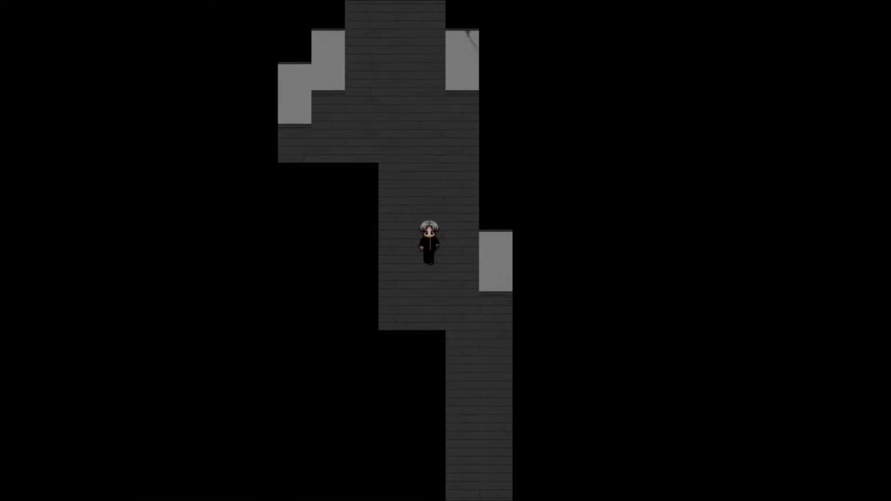
key(Down)
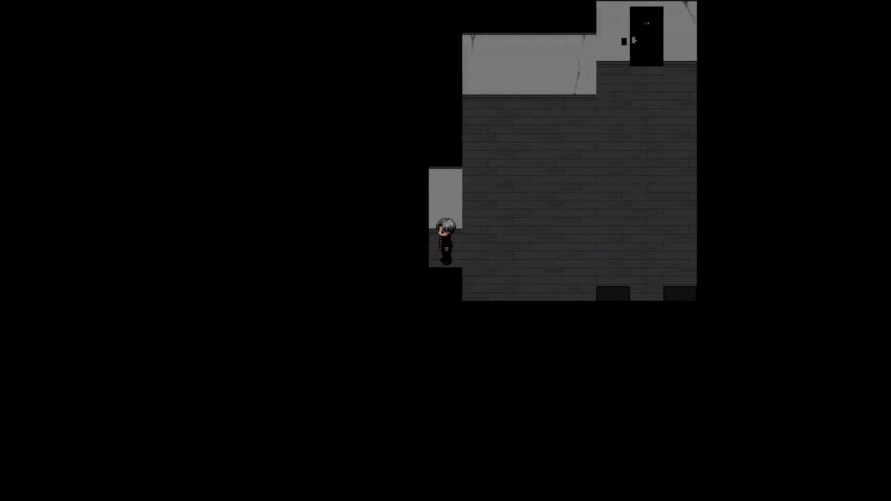
key(Right)
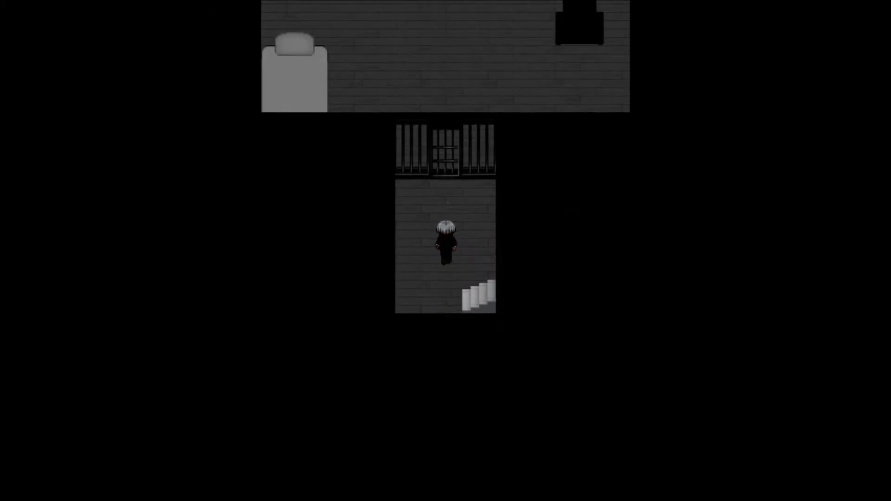
key(up)
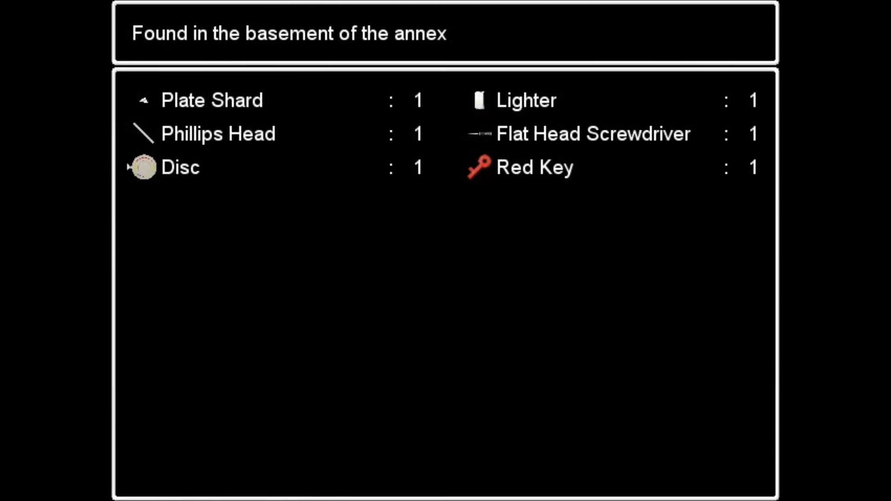
key(escape)
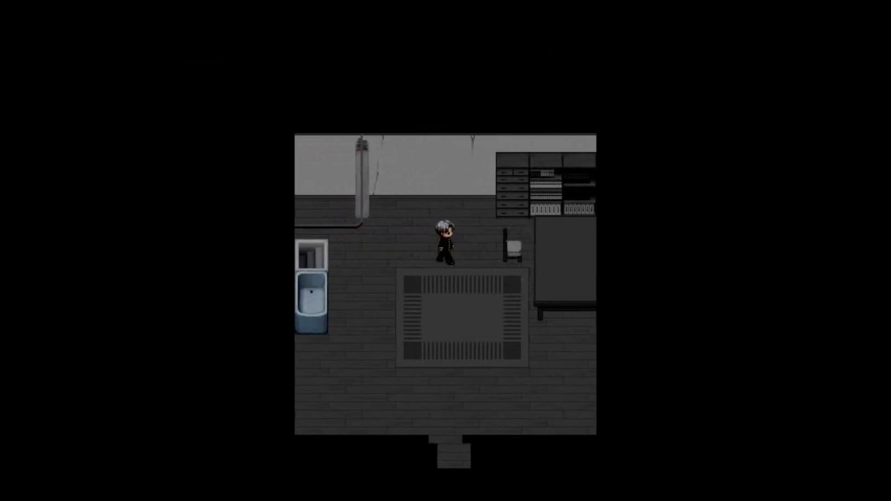
Walk through the black-door room and narrow hallway into the orange wardrobe room and back.
key(Down)
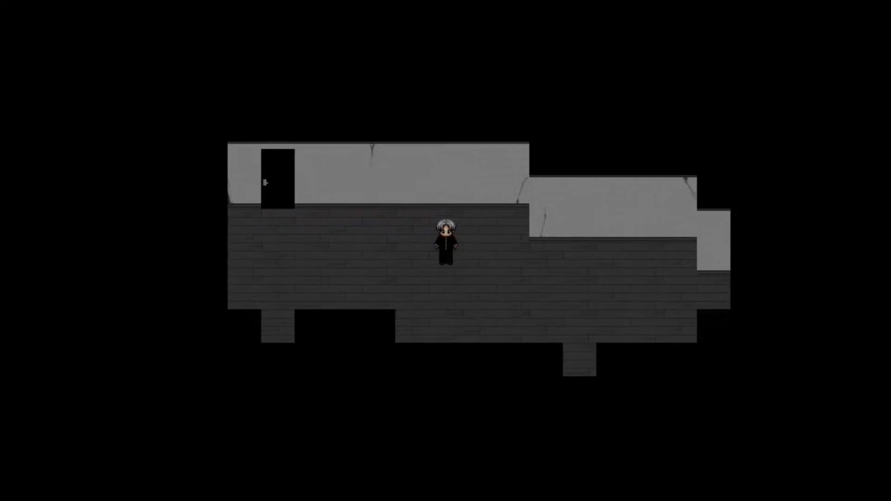
key(Up)
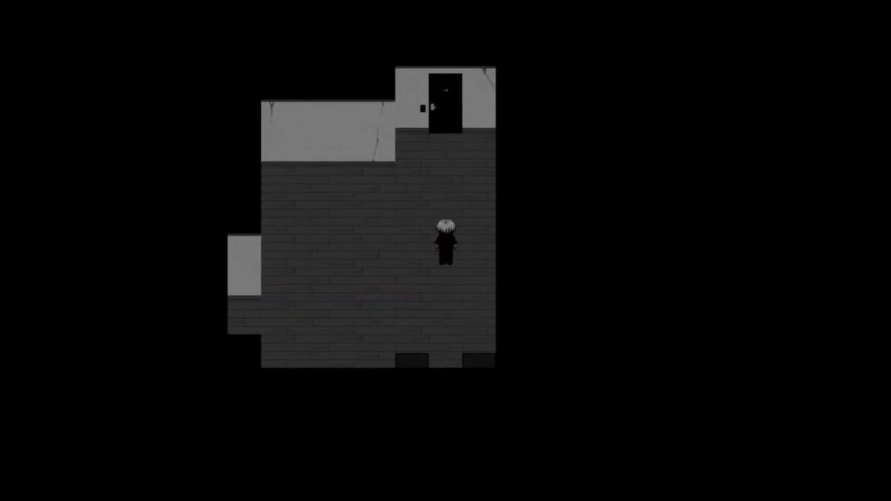
key(Down)
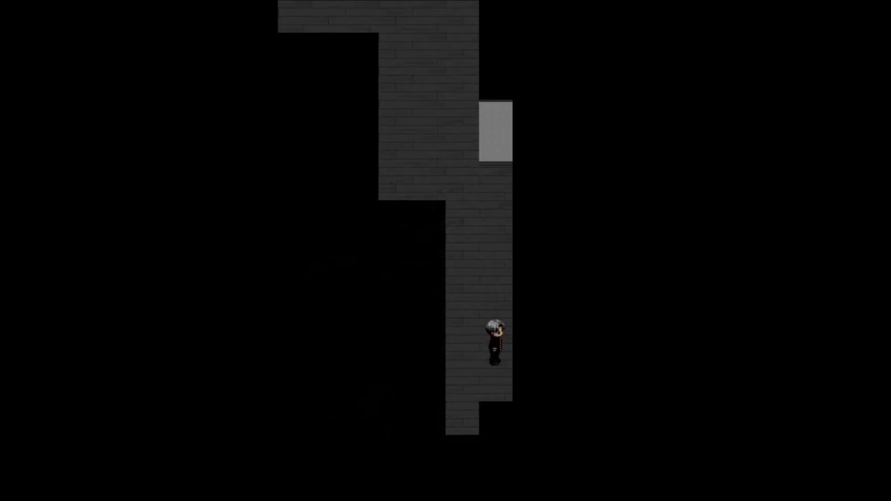
key(up)
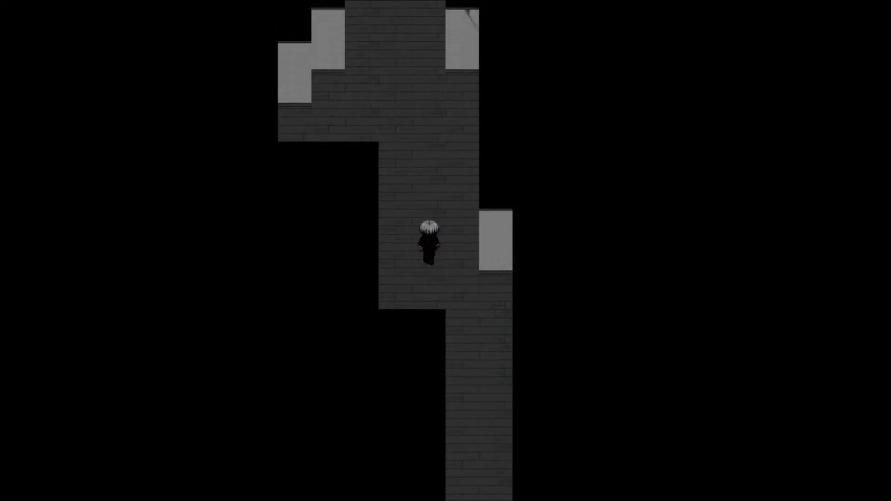
key(up)
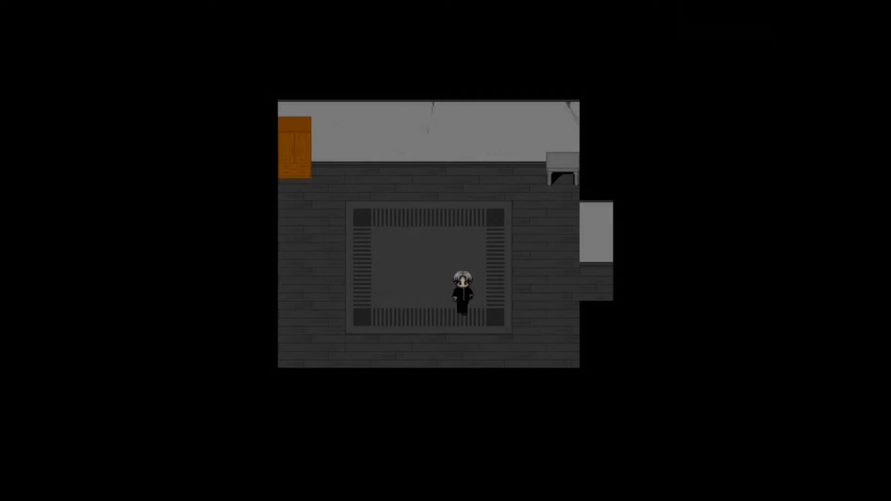
key(up)
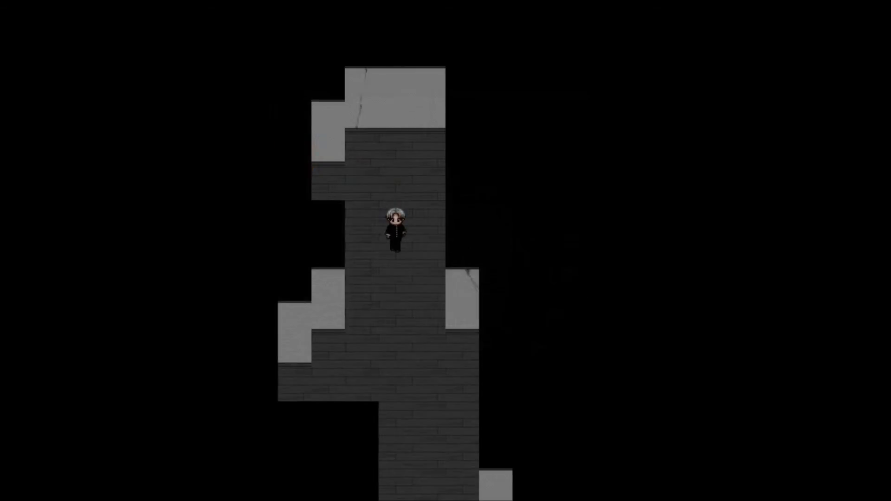
Open and close the menu, then cross the black-door and long rooms into the bathtub room.
key(escape)
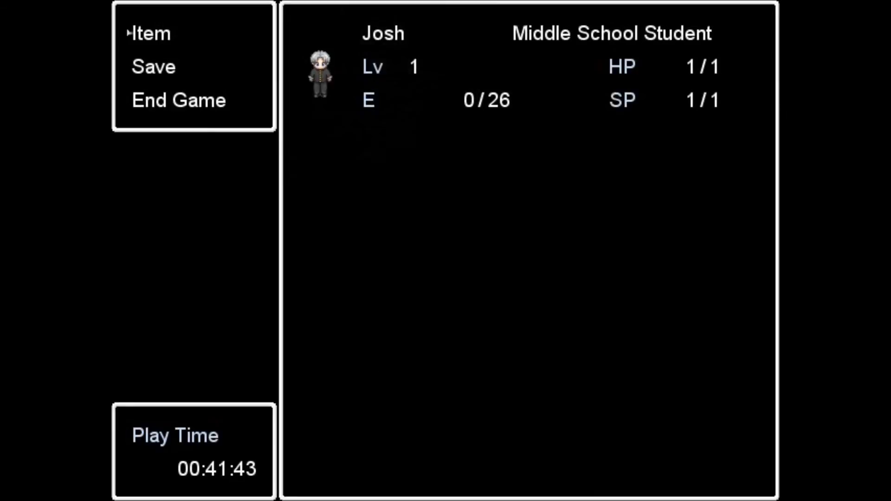
key(Down)
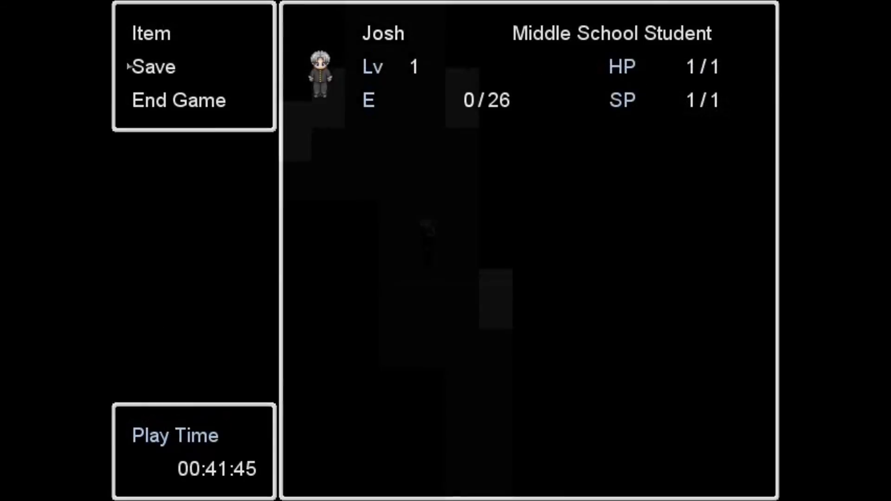
key(escape)
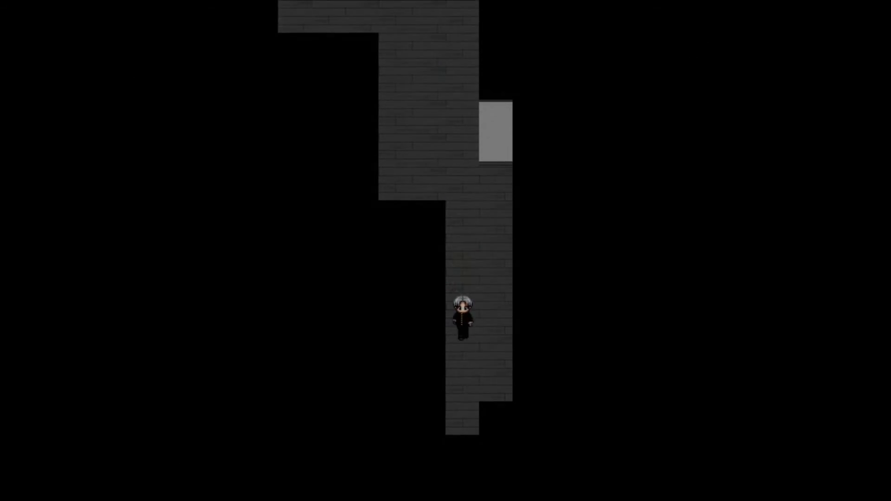
key(up)
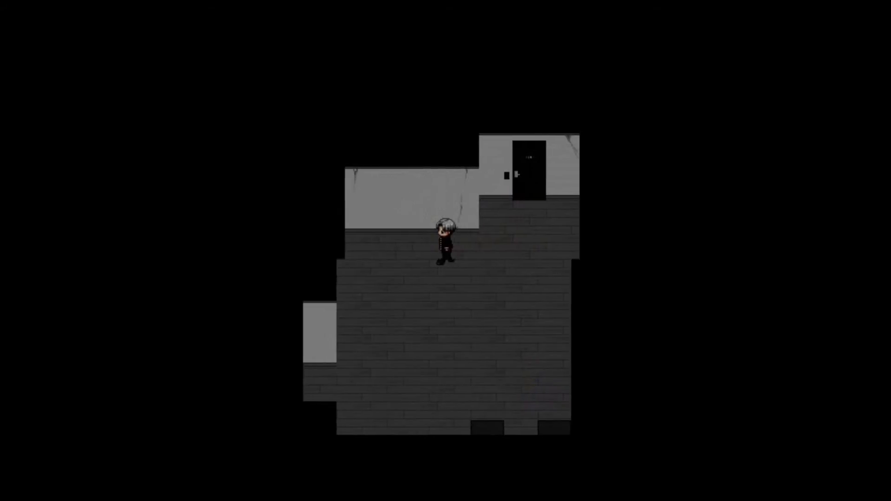
key(Up)
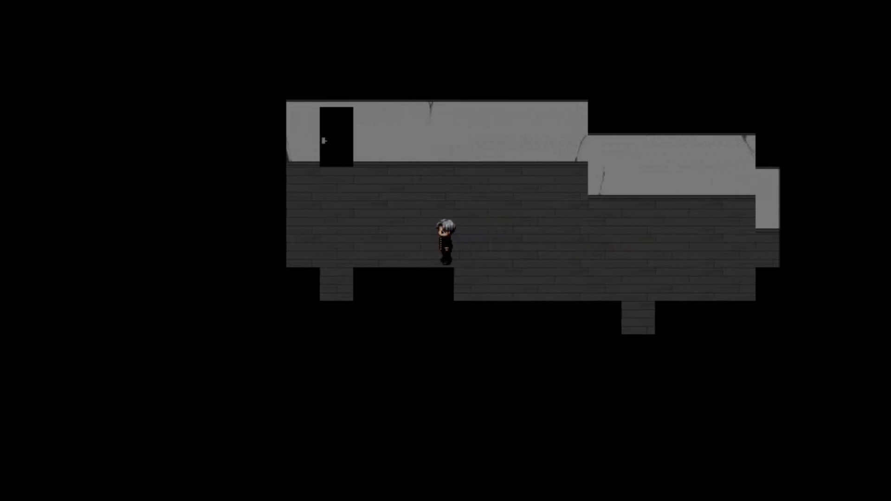
key(up)
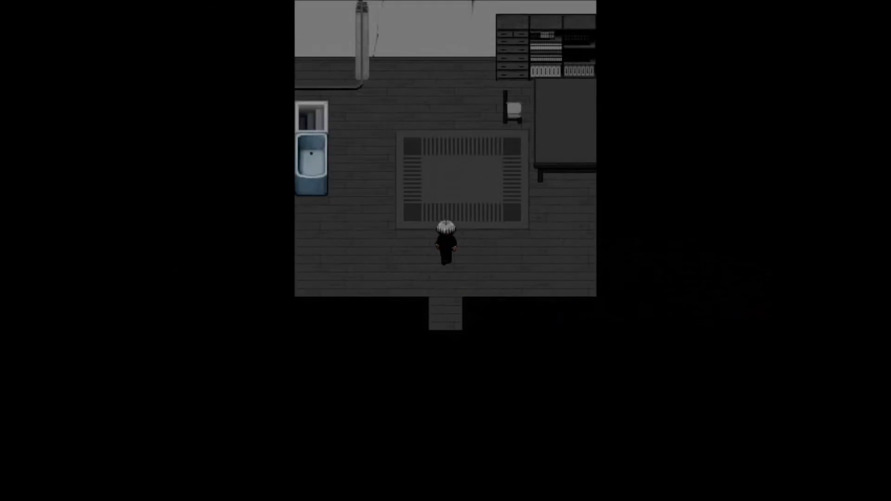
Enter the three-painting room, shift the red painting down, and search behind it.
key(up)
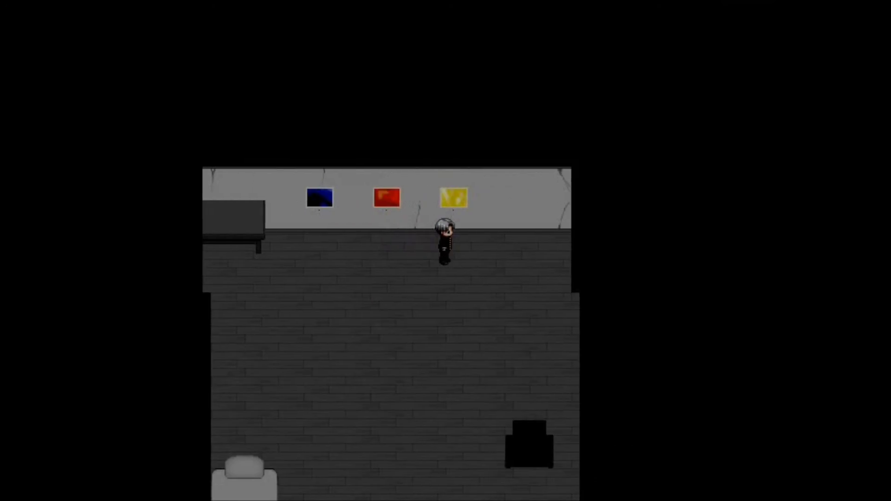
key(Down)
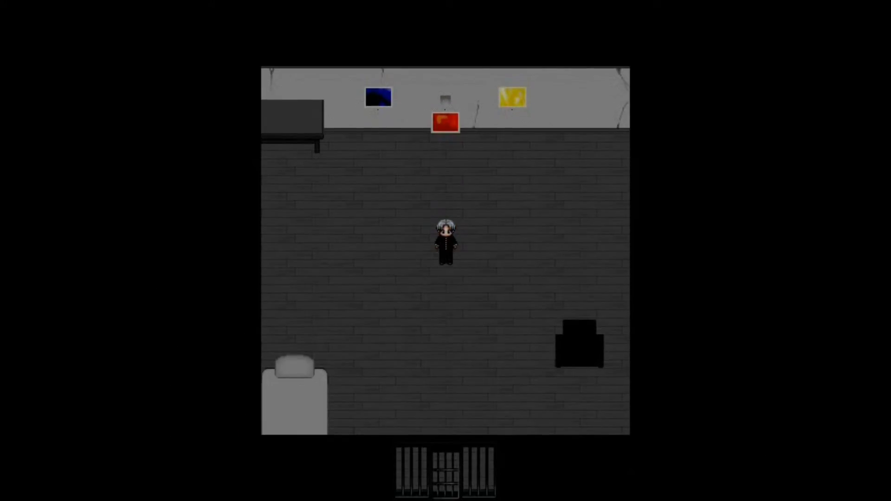
key(escape)
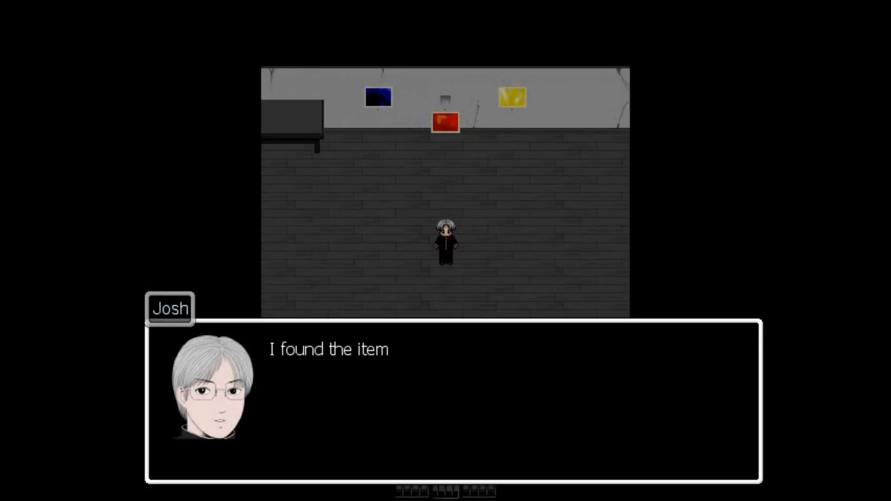
key(escape)
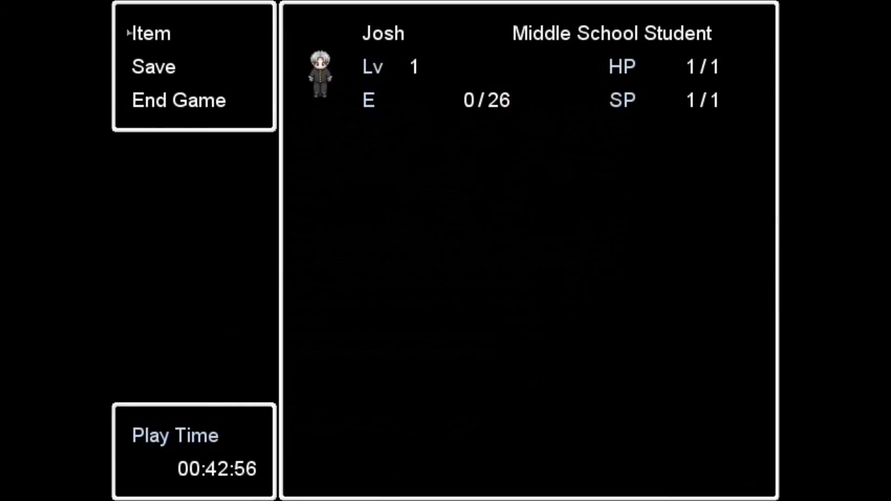
key(Down)
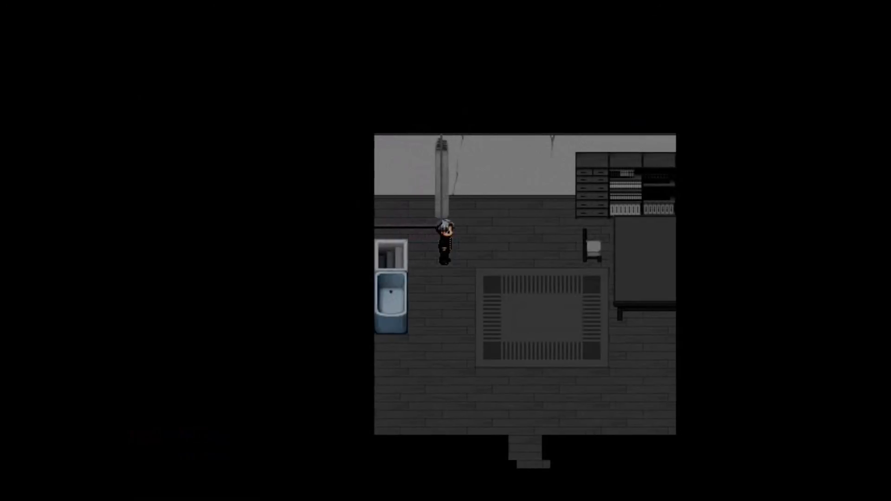
key(Down)
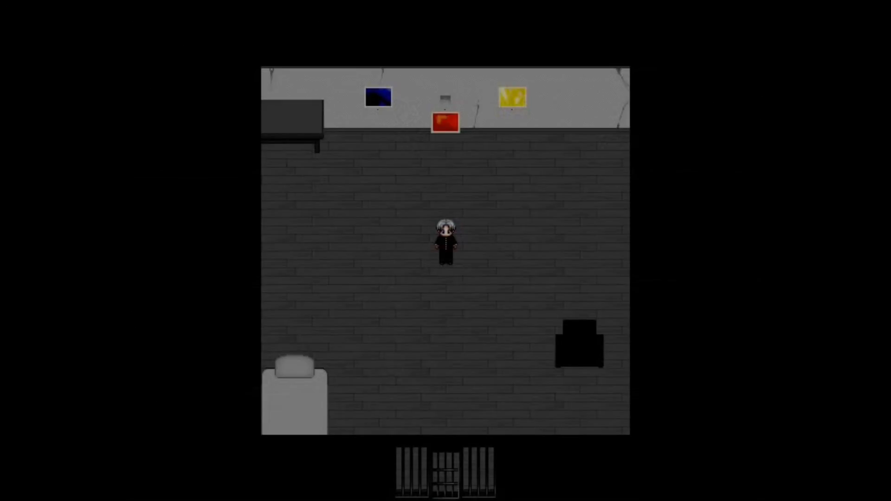
Walk to the long room, unlock its door with the key, and enter the cave.
key(Down)
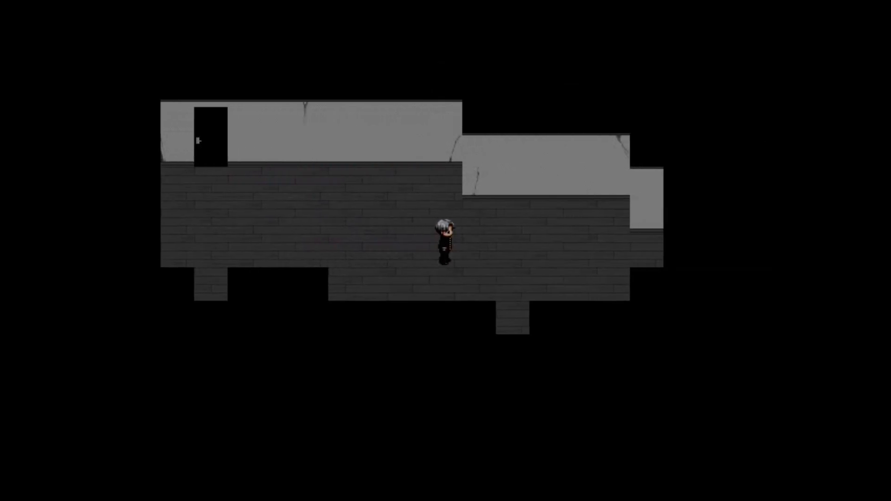
key(Up)
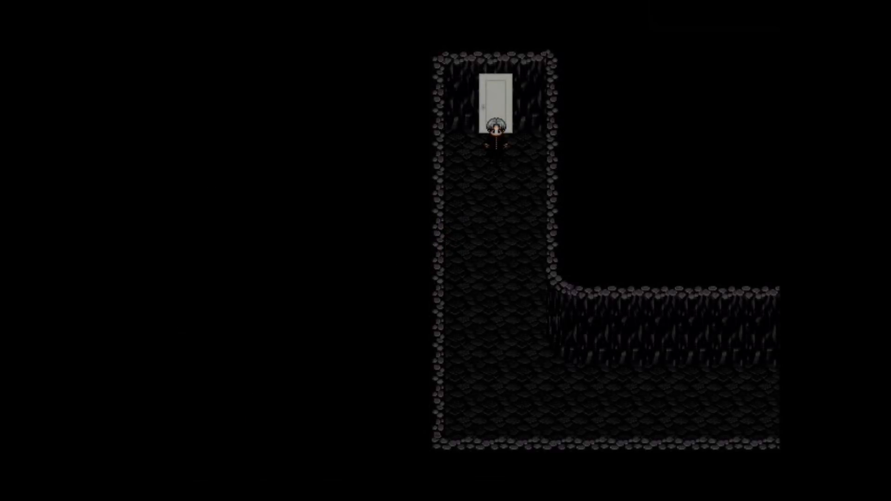
Walk the cave passage to the rope ladder and save into File1.
key(escape)
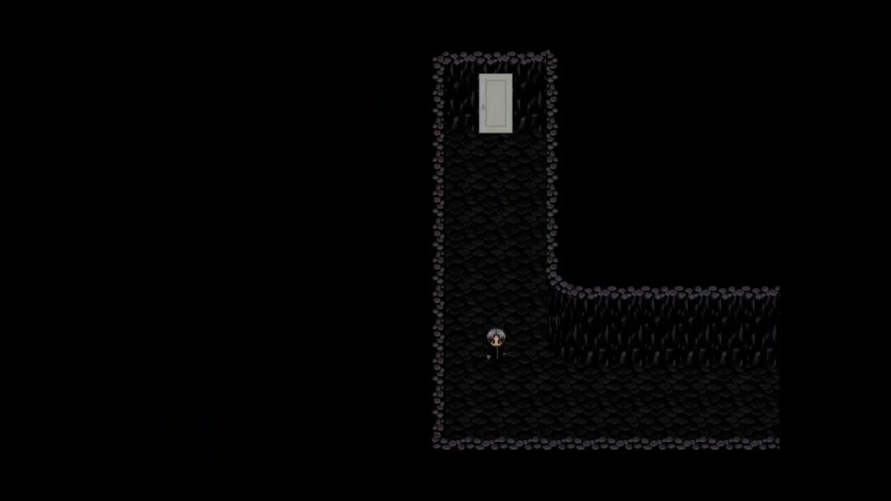
key(right)
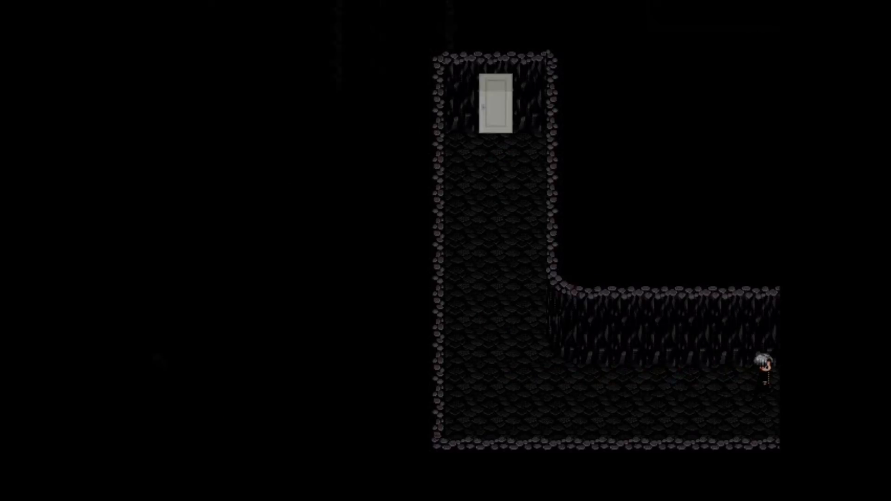
key(left)
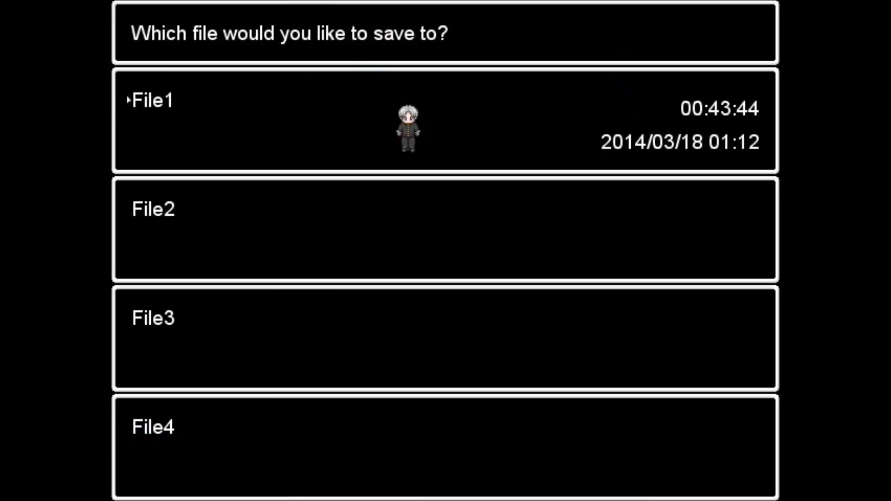
click(398, 119)
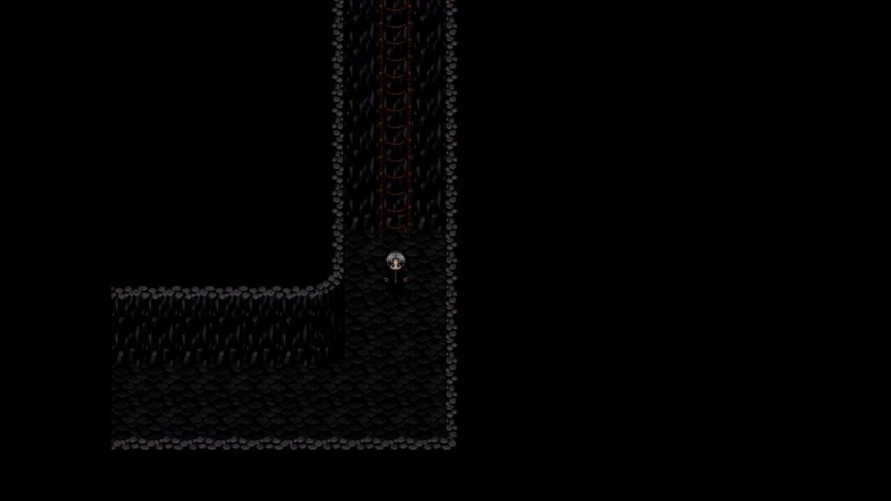